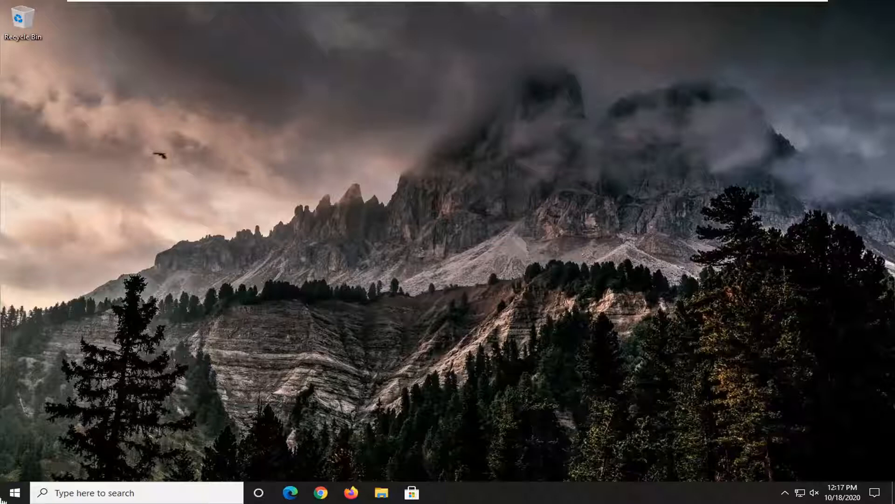
# Search the Start menu for 'control panel' and launch it.
pyautogui.click(10, 493)
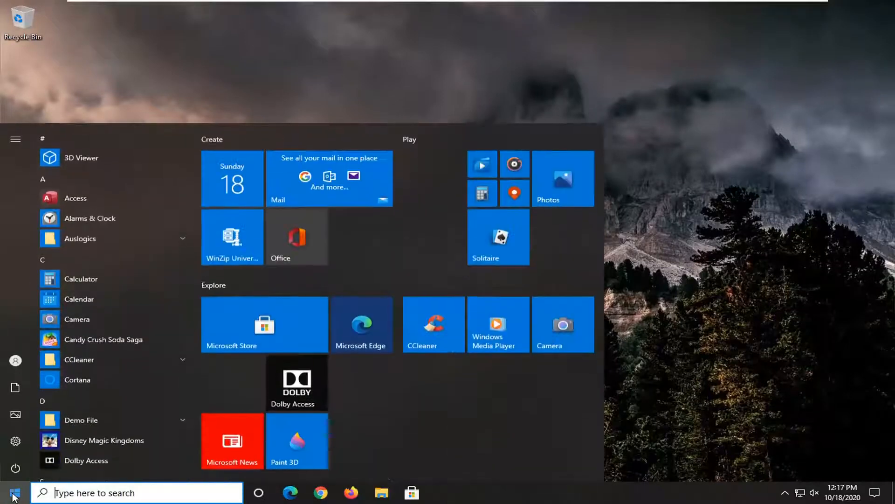
pyautogui.write('c')
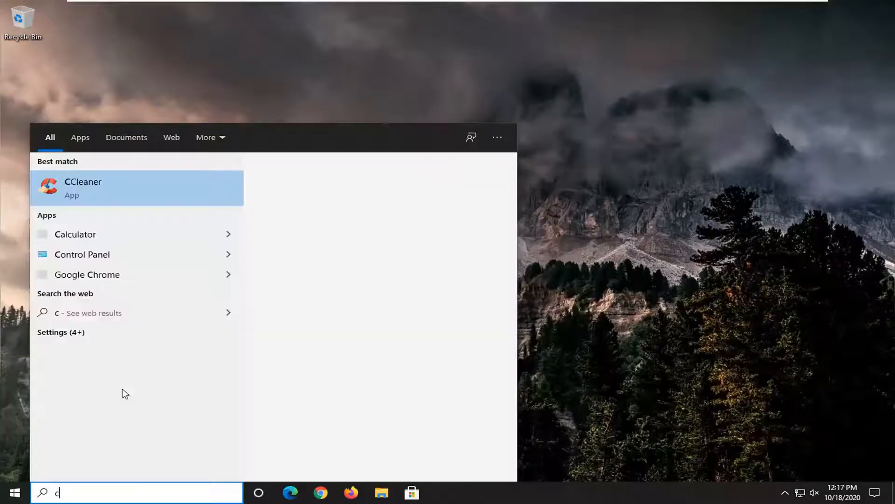
pyautogui.write('ontrol panel')
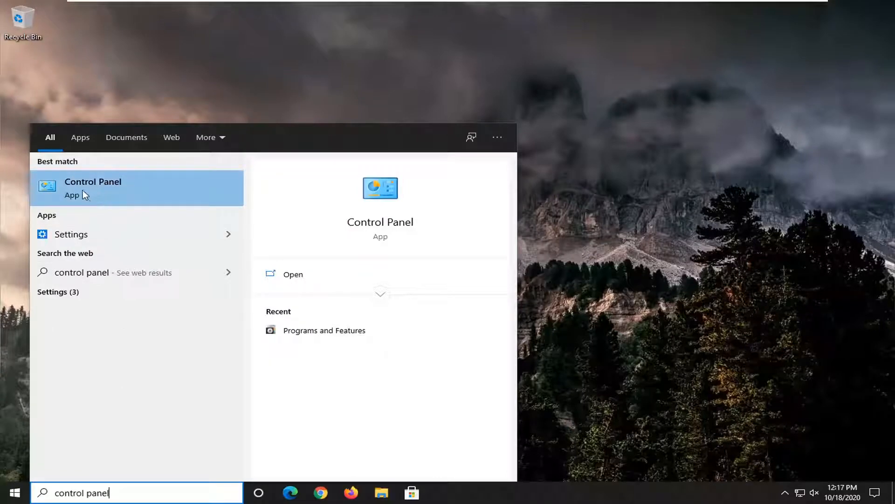
pyautogui.click(92, 187)
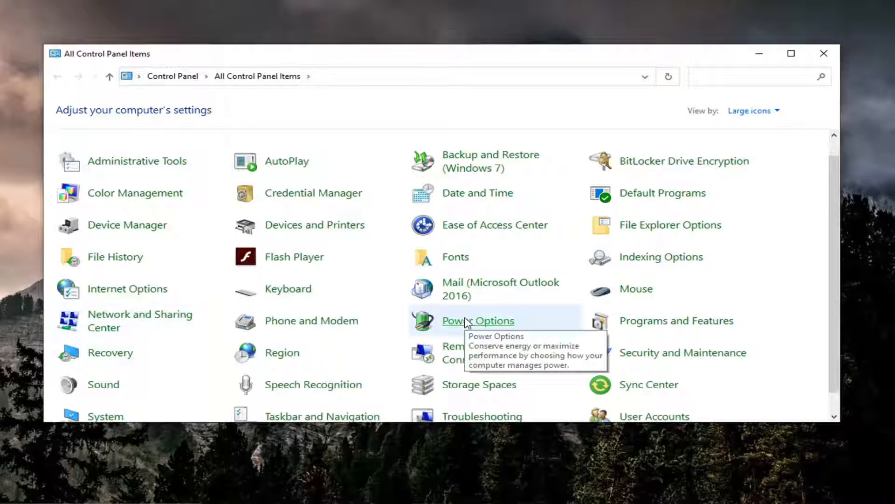
# Scroll the large-icon Control Panel items and open Programs and Features.
pyautogui.scroll(-3)
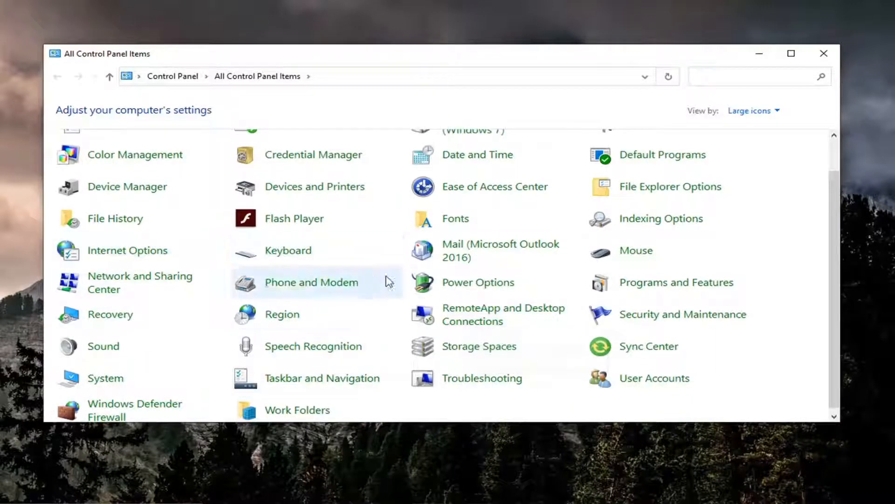
pyautogui.moveTo(662, 297)
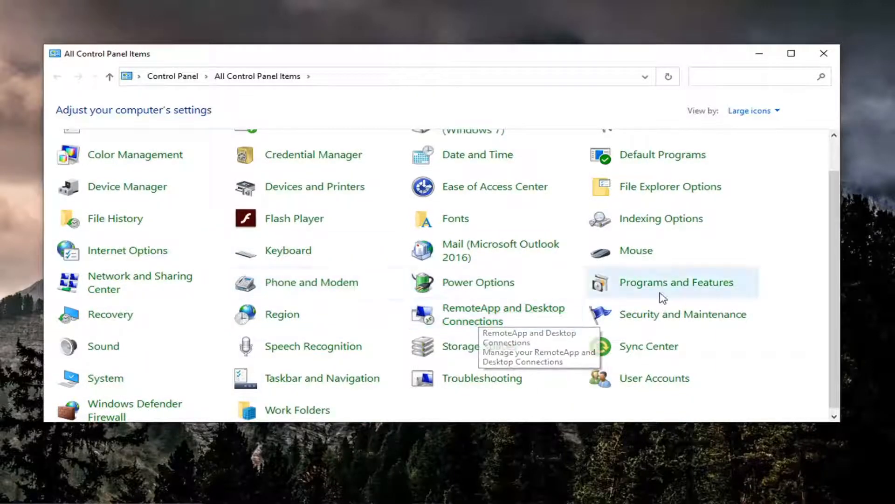
pyautogui.click(676, 283)
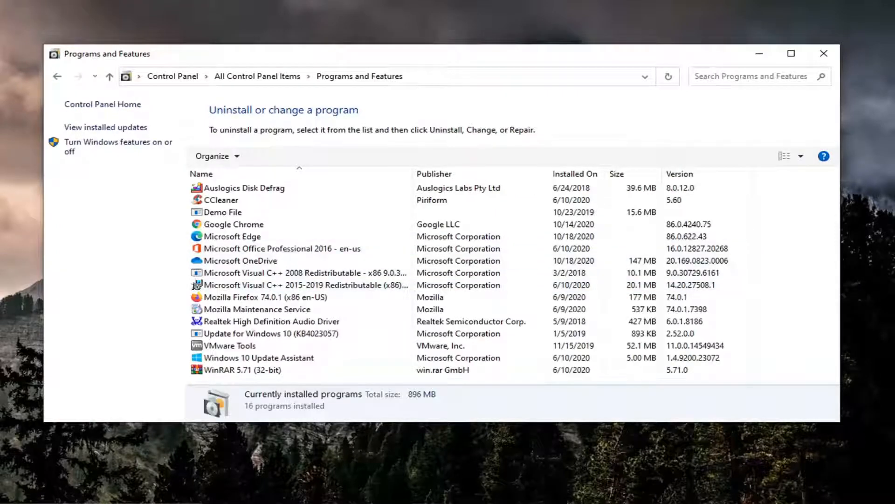
pyautogui.moveTo(775, 272)
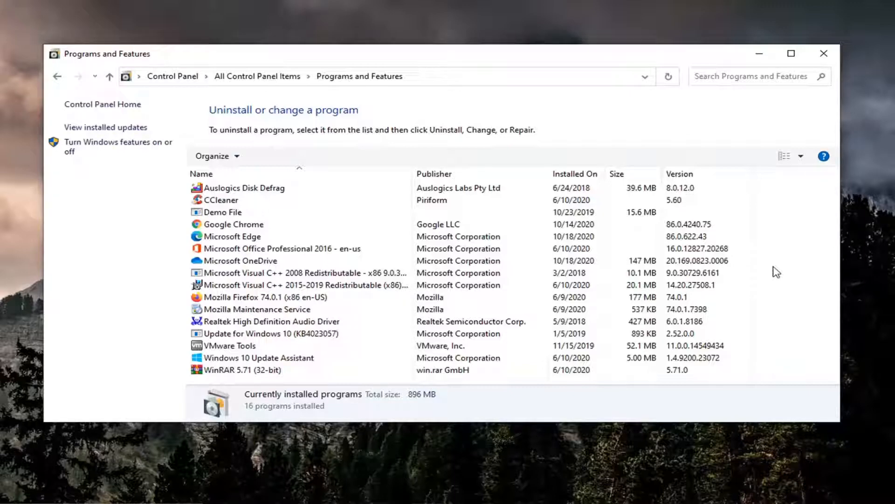
# Review installed programs like the Realtek High Definition Audio Driver, then close Programs and Features.
pyautogui.click(280, 248)
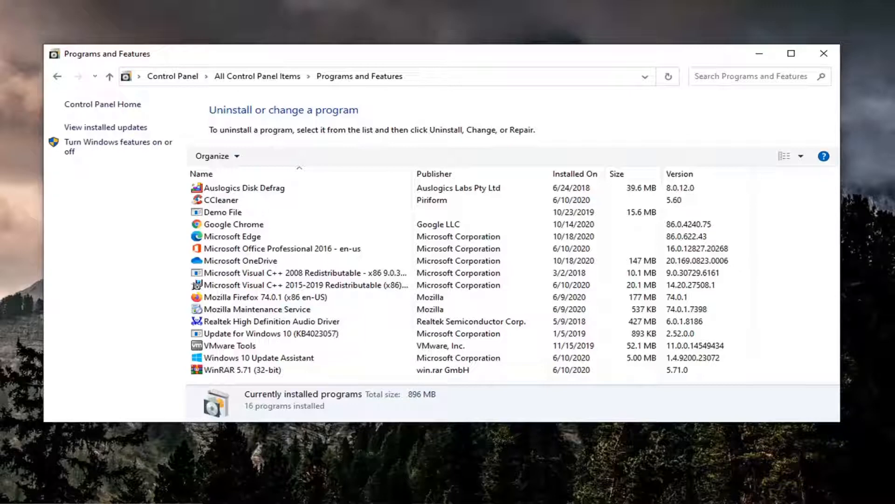
pyautogui.moveTo(865, 150)
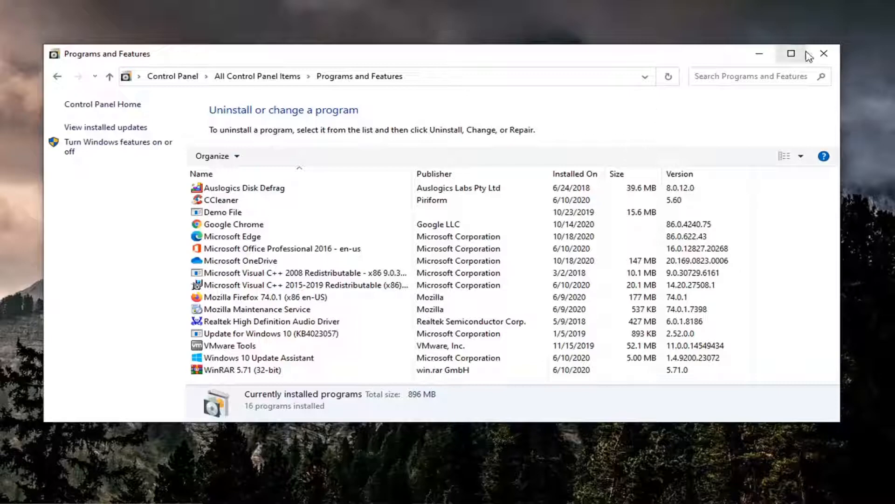
pyautogui.click(825, 53)
pyautogui.write('d')
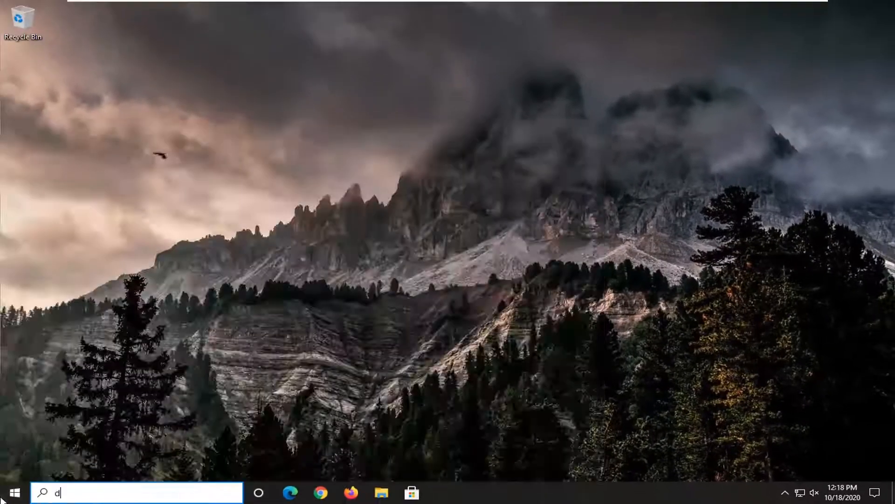
# Search for 'device manager' and launch Device Manager from the results.
pyautogui.write('evice manager')
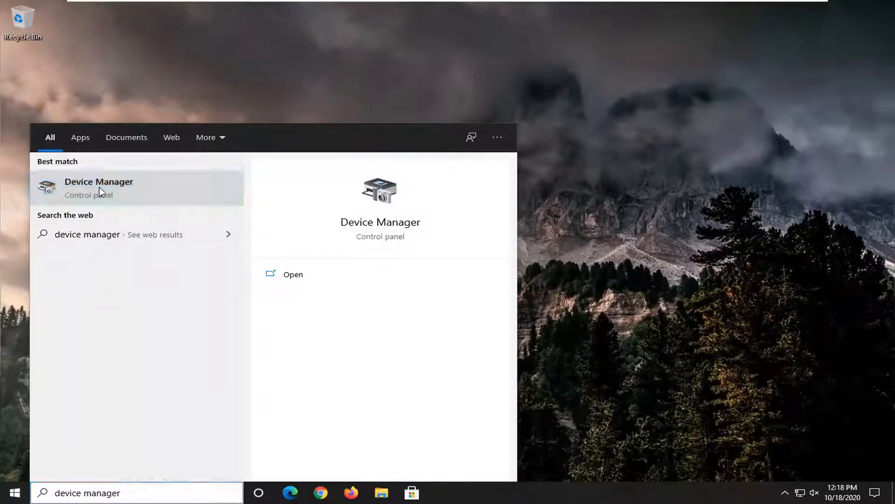
pyautogui.click(98, 181)
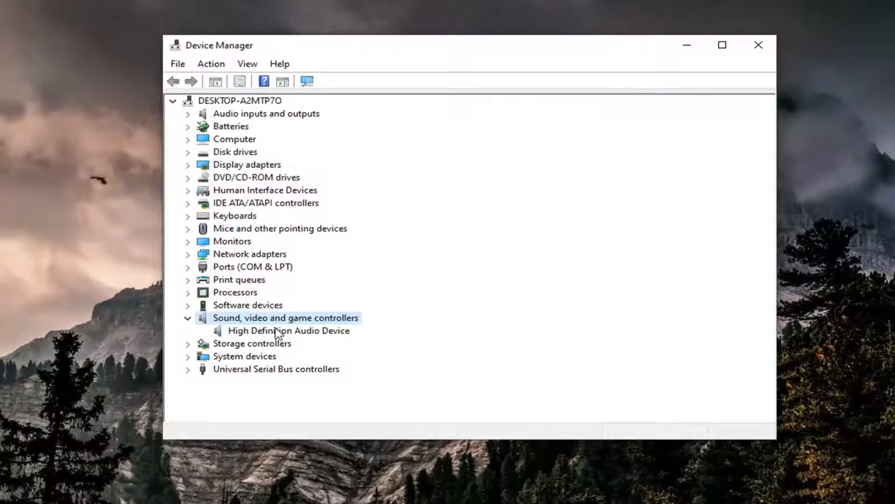
# Choose Update driver from High Definition Audio Device's right-click menu.
pyautogui.rightClick(288, 330)
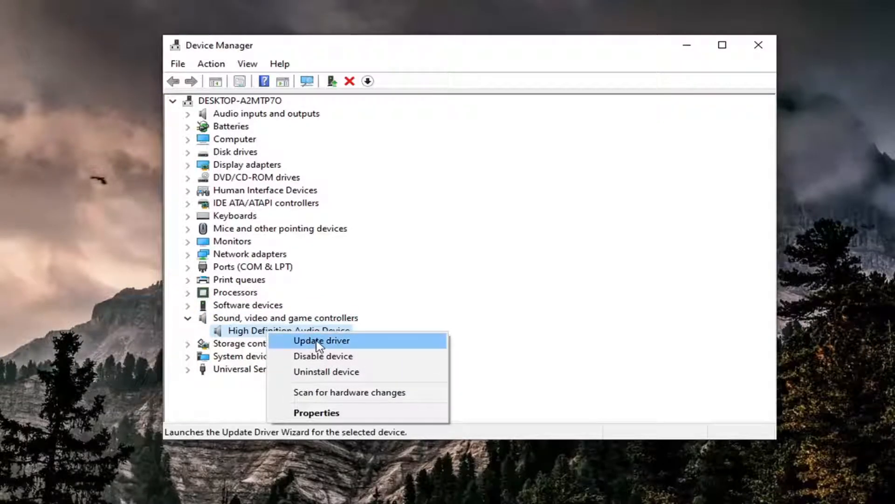
pyautogui.click(321, 340)
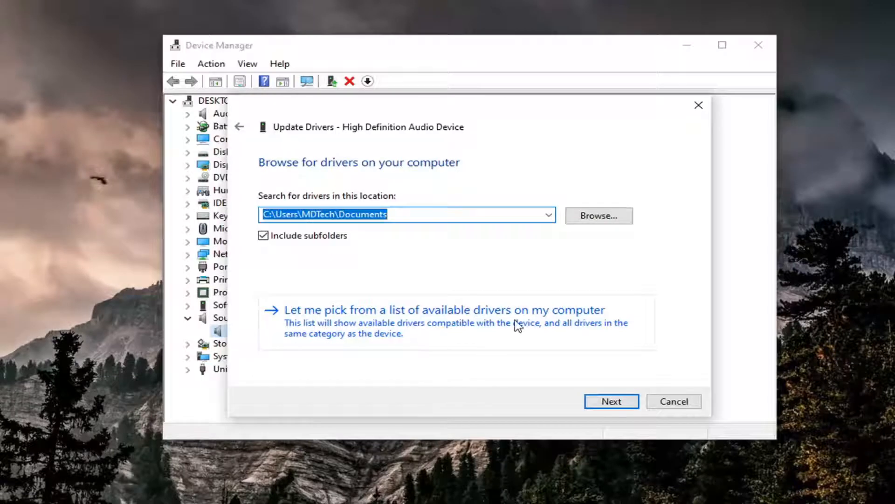
# Pick High Definition Audio Device from available drivers and confirm the install warning.
pyautogui.click(445, 310)
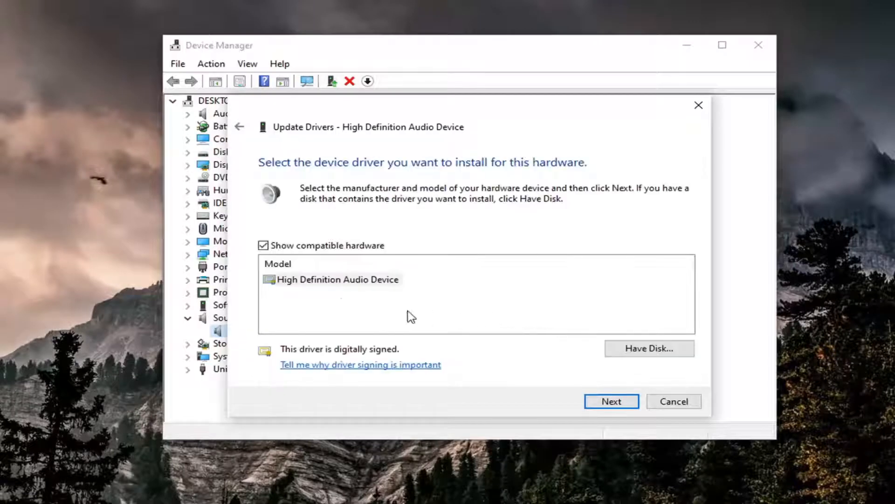
pyautogui.moveTo(317, 295)
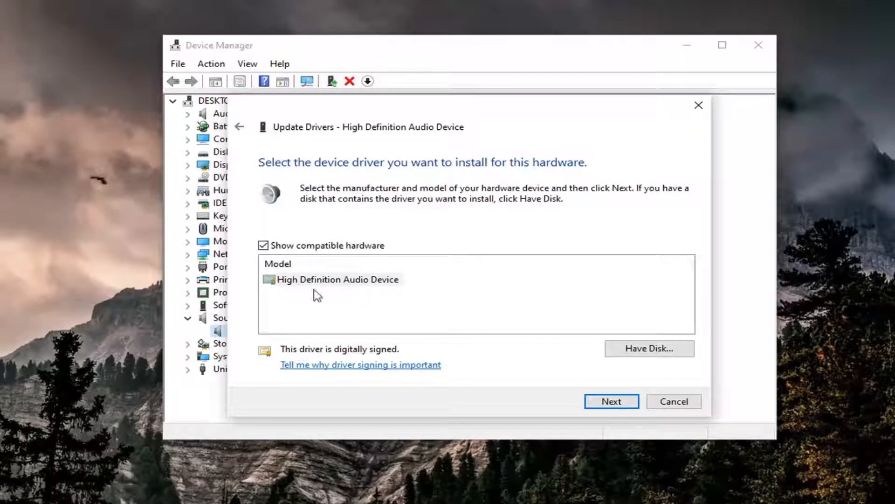
pyautogui.click(611, 401)
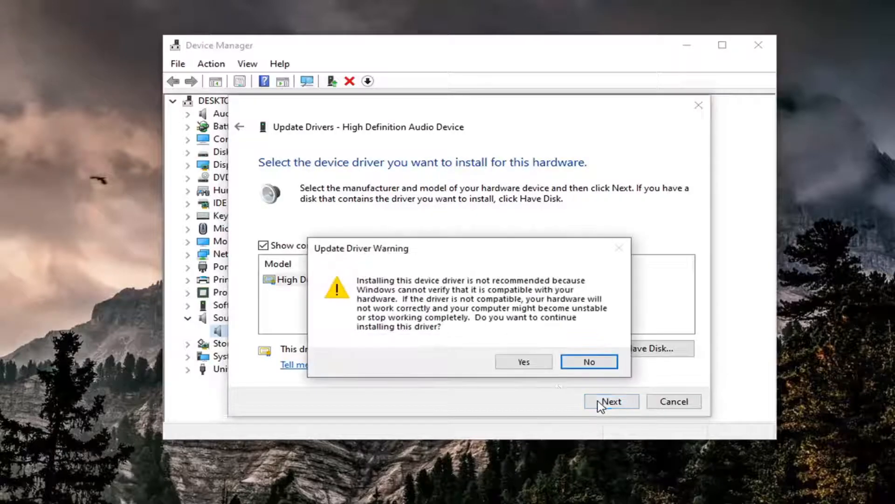
pyautogui.click(522, 362)
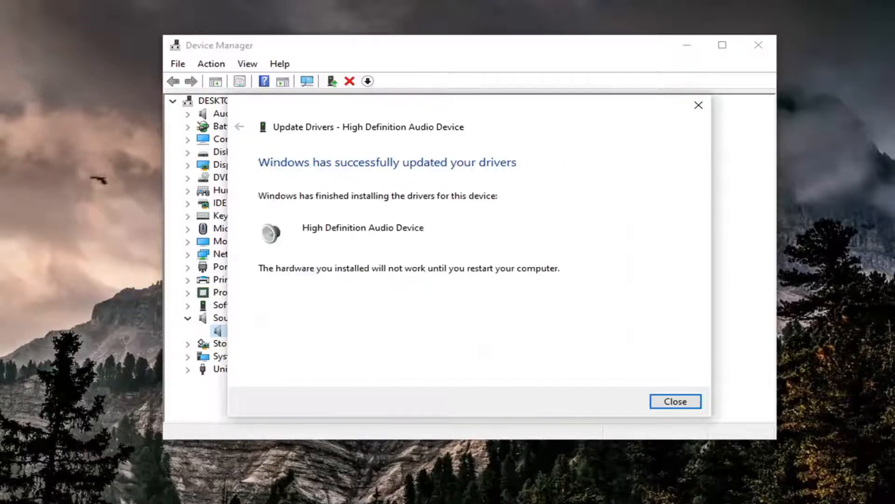
# Close the Update Drivers wizard and answer Yes to the restart prompt.
pyautogui.click(675, 401)
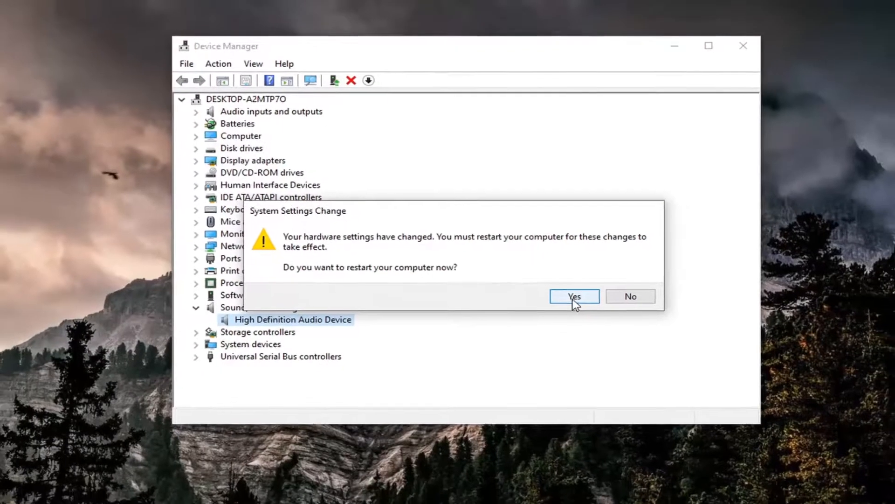
pyautogui.click(630, 297)
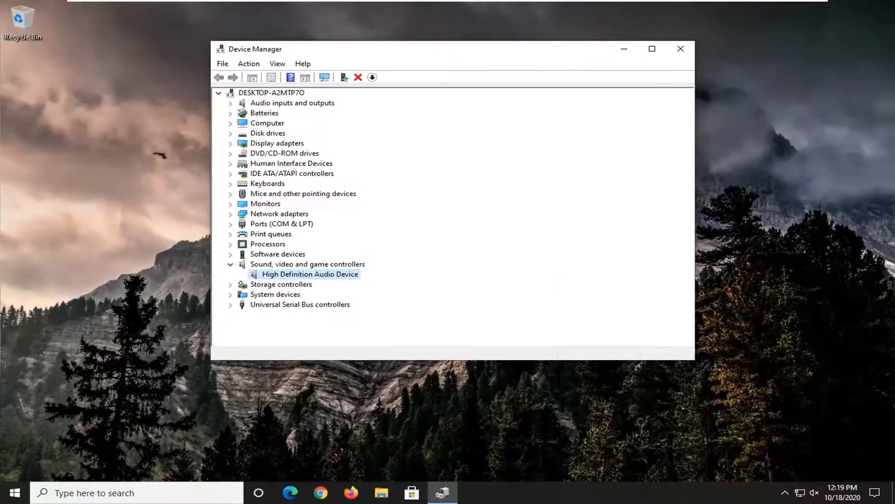